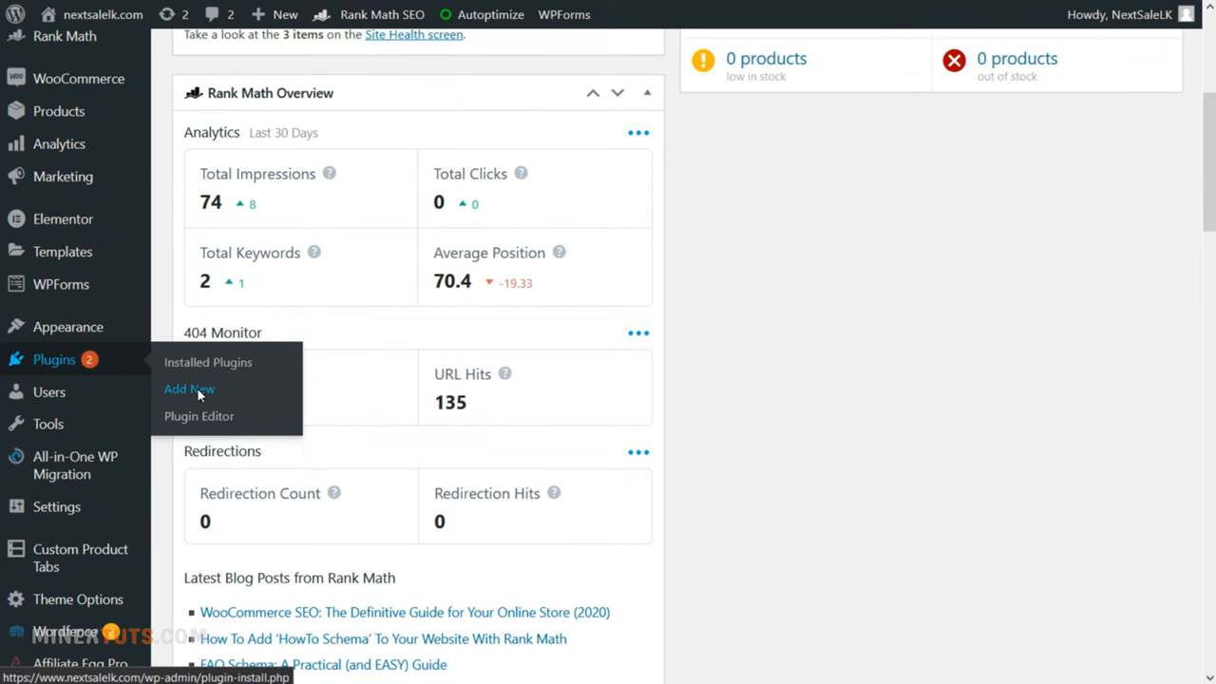
Search the Add Plugins page for 'anywh' and install the AnyWhere Elementor plugin.
left_click(190, 388)
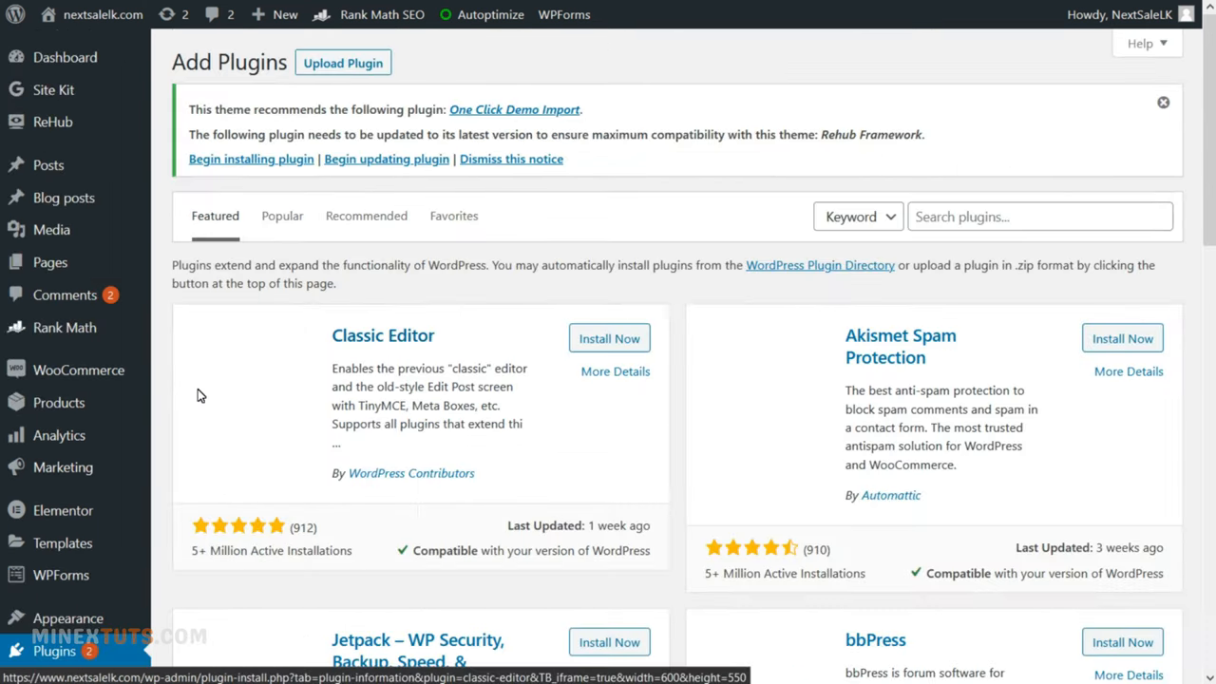
type("anywhere")
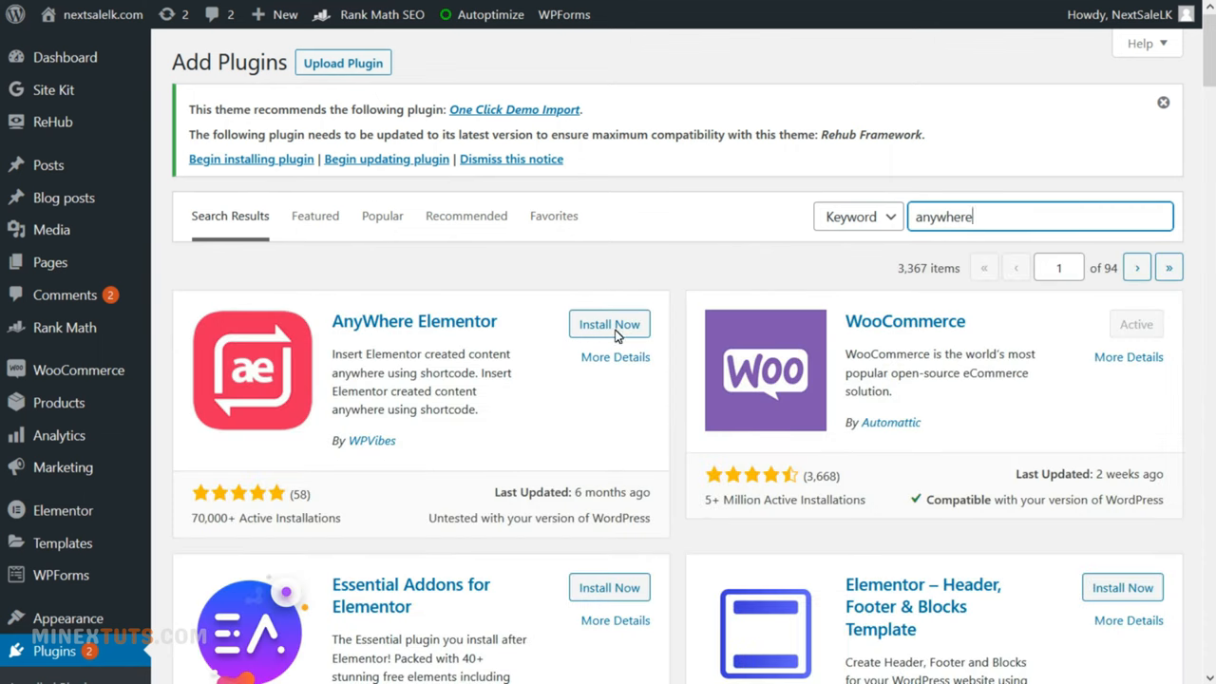
left_click(608, 323)
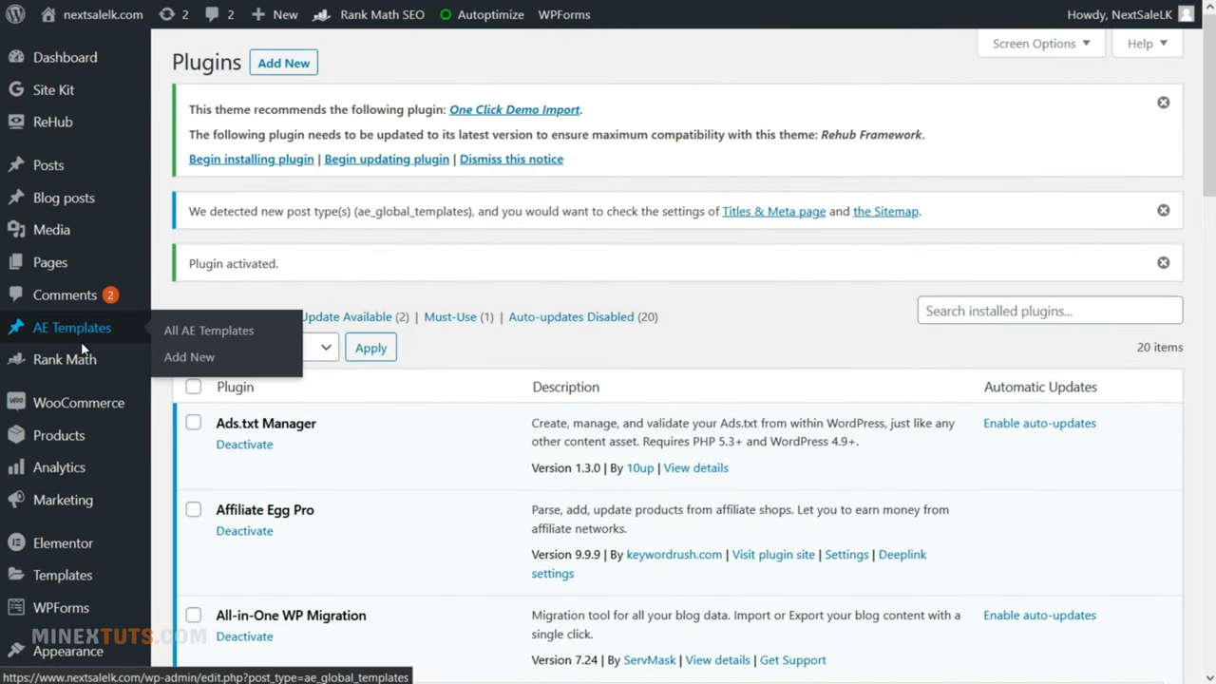
Create an AE template titled 'Second Footer' with Elementor Full Width layout and edit it in Elementor.
left_click(209, 330)
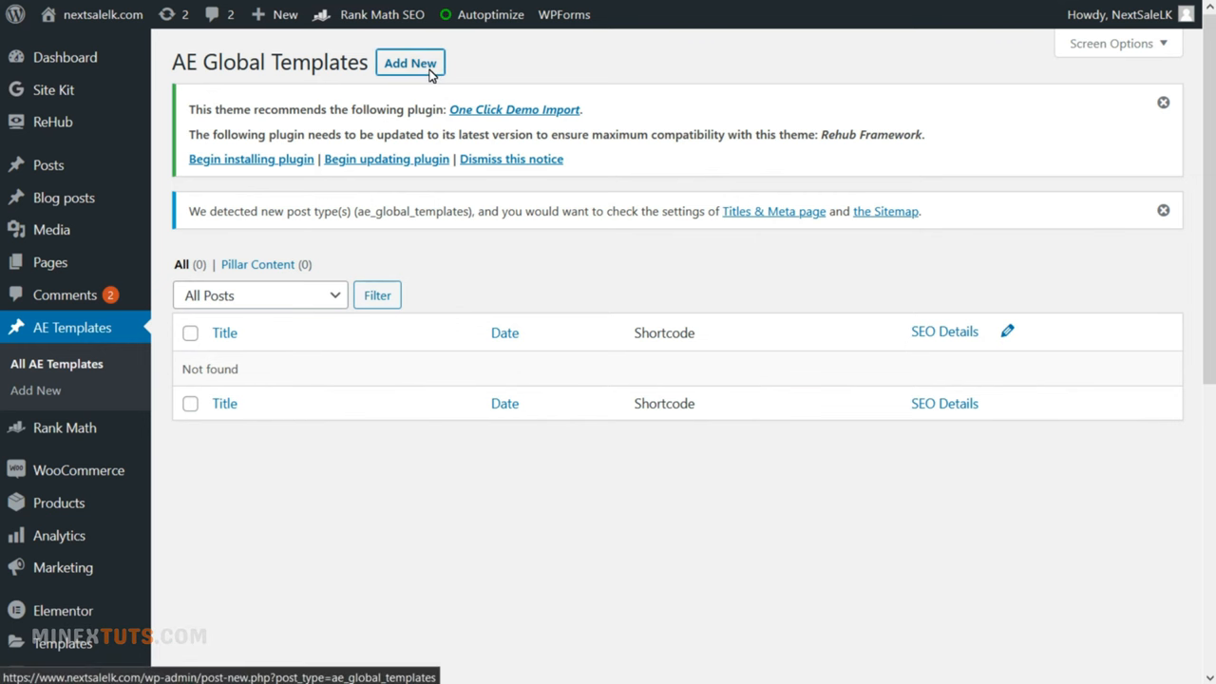
left_click(410, 62)
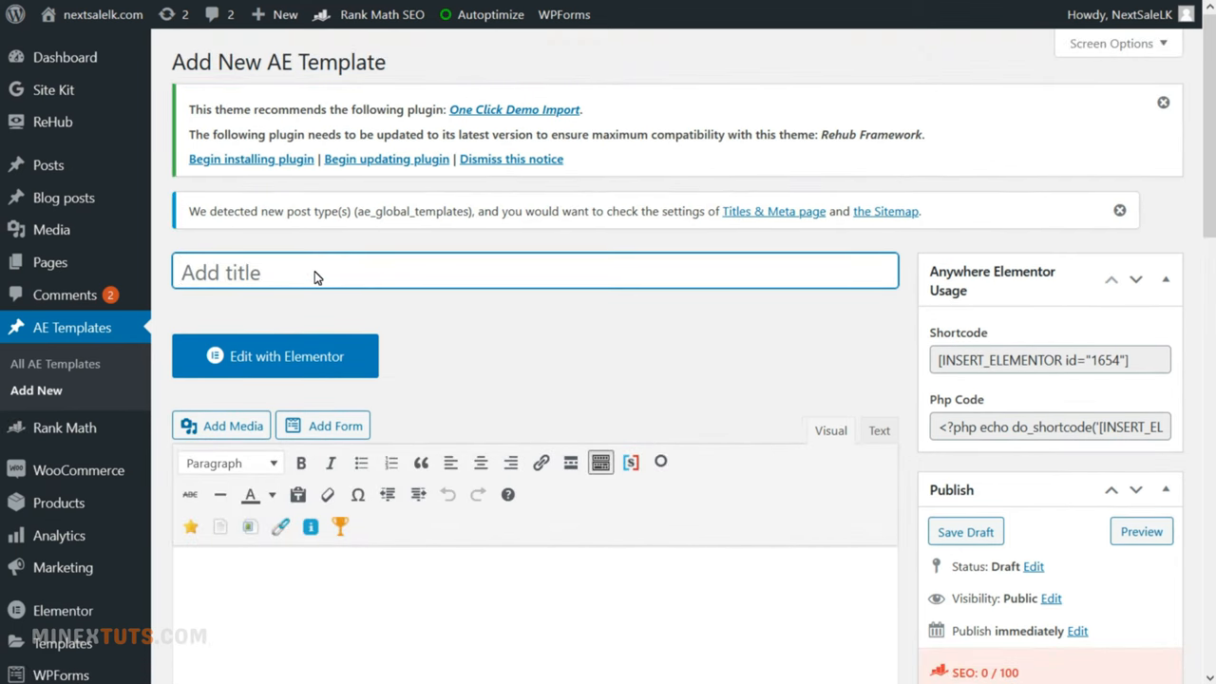
type("Second F")
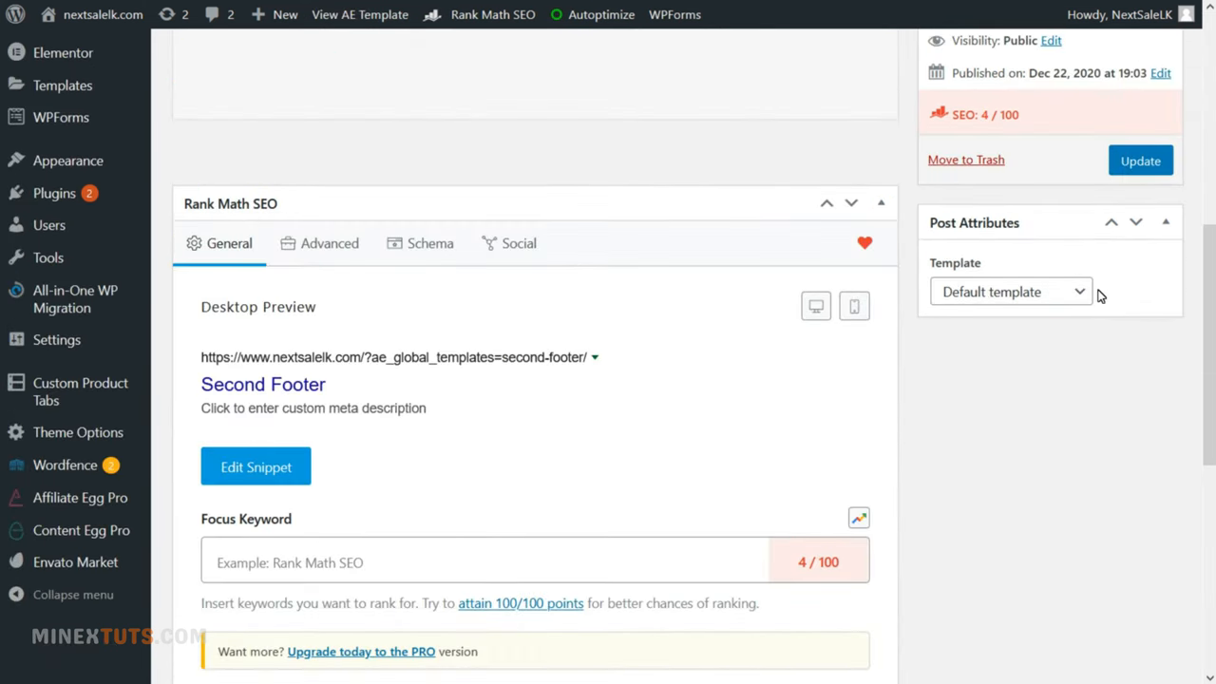
left_click(1010, 293)
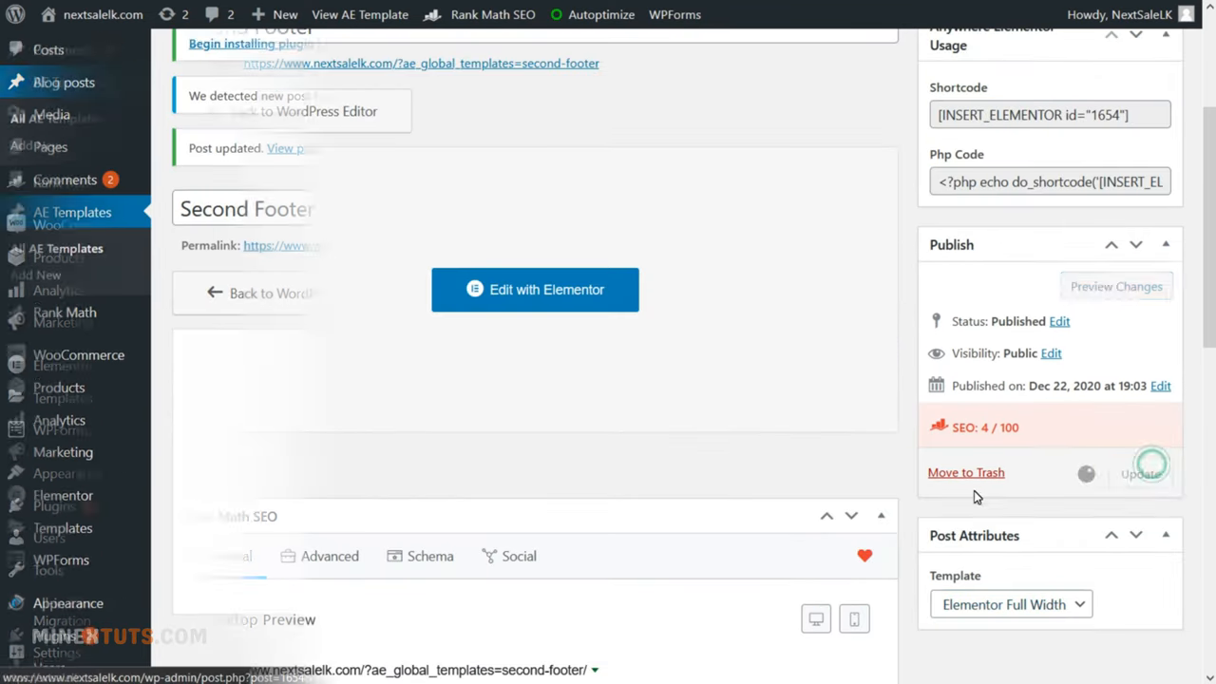
left_click(536, 288)
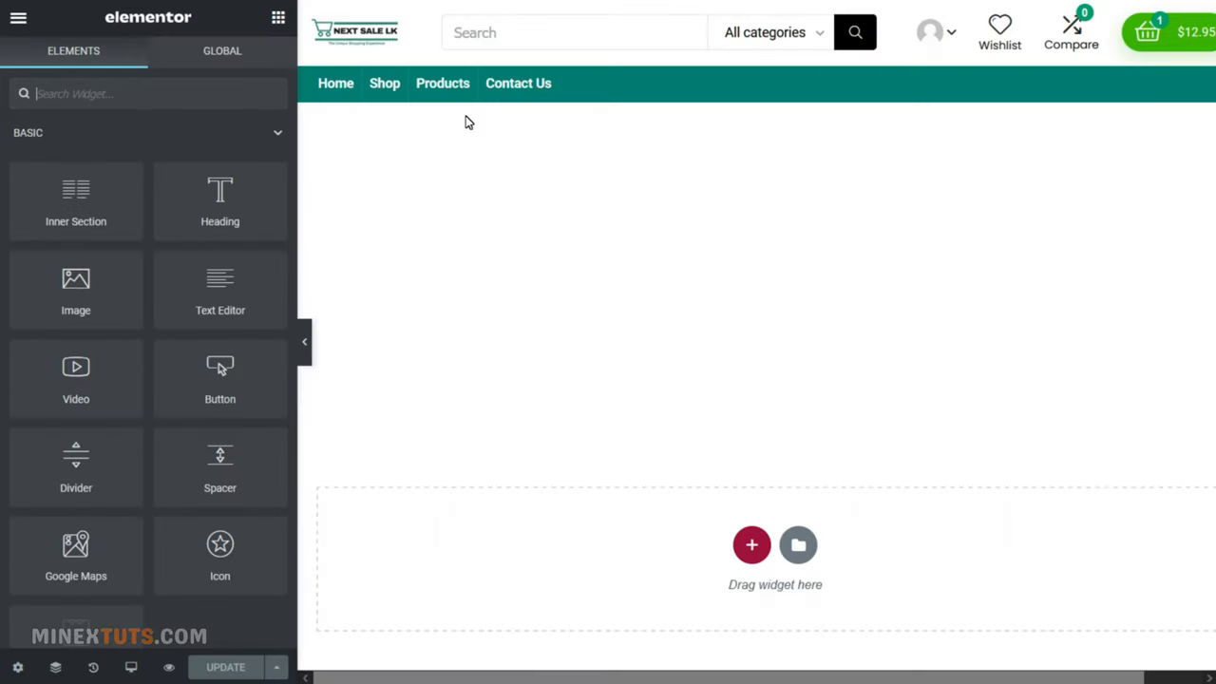
Add an inner section and upload an icon image into its first column.
scroll("down", 3)
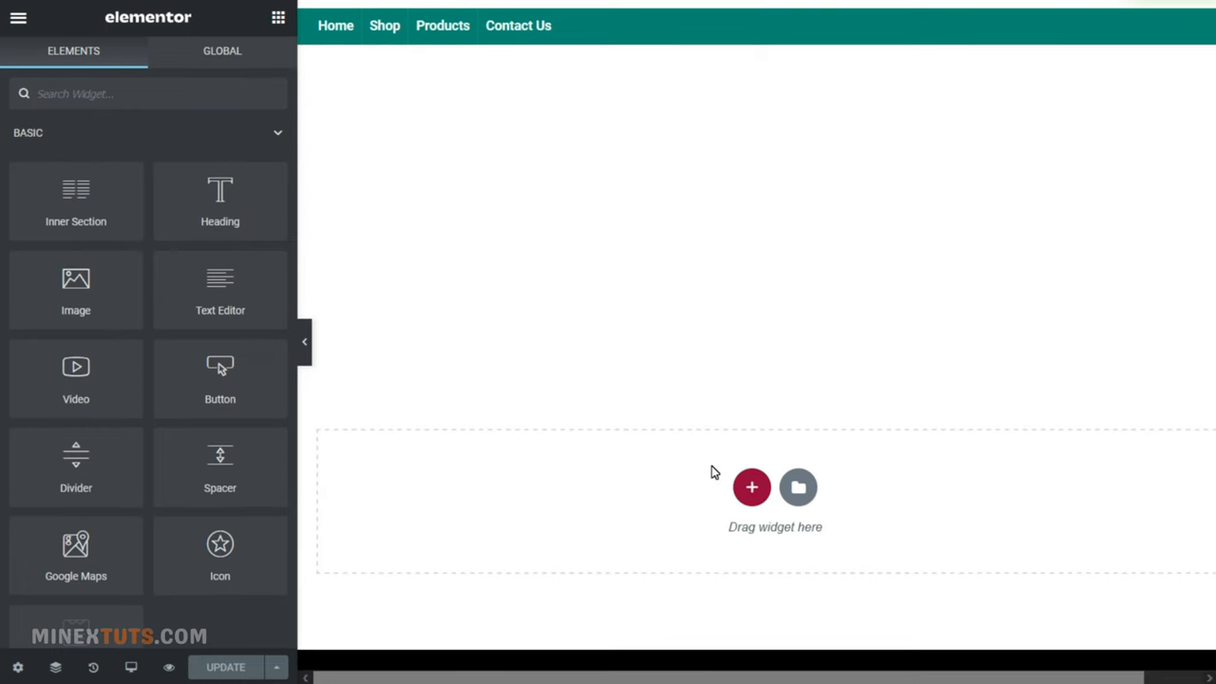
left_click_drag(76, 190, 481, 376)
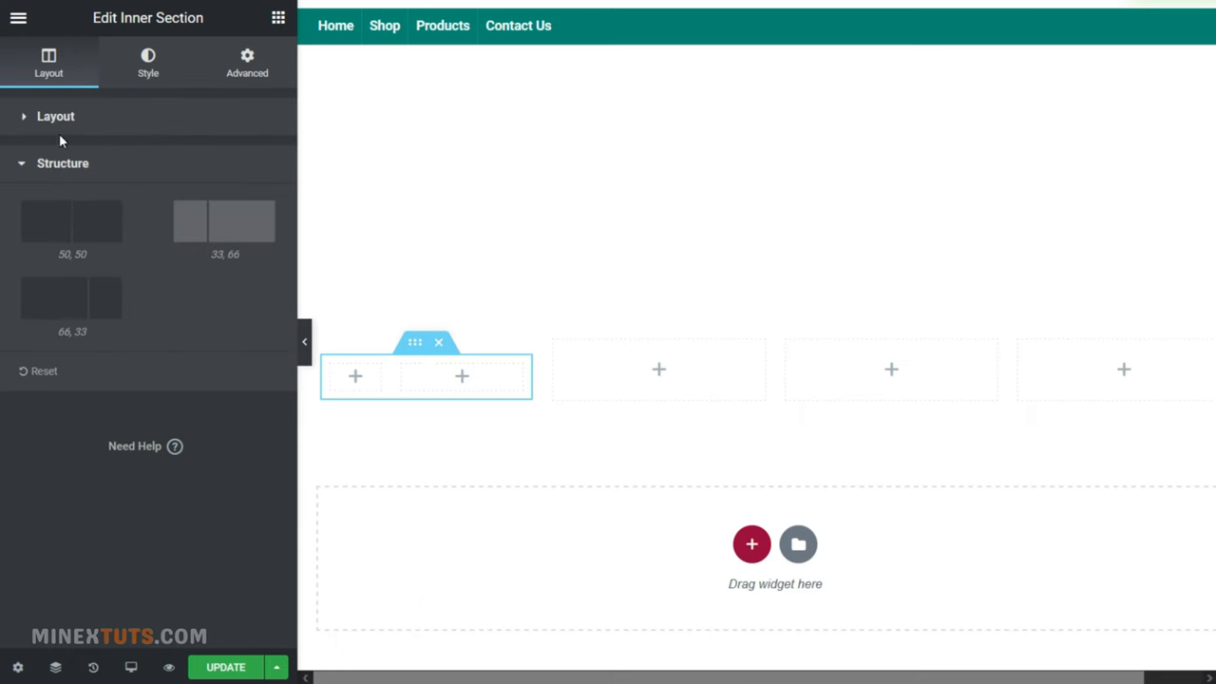
left_click(798, 543)
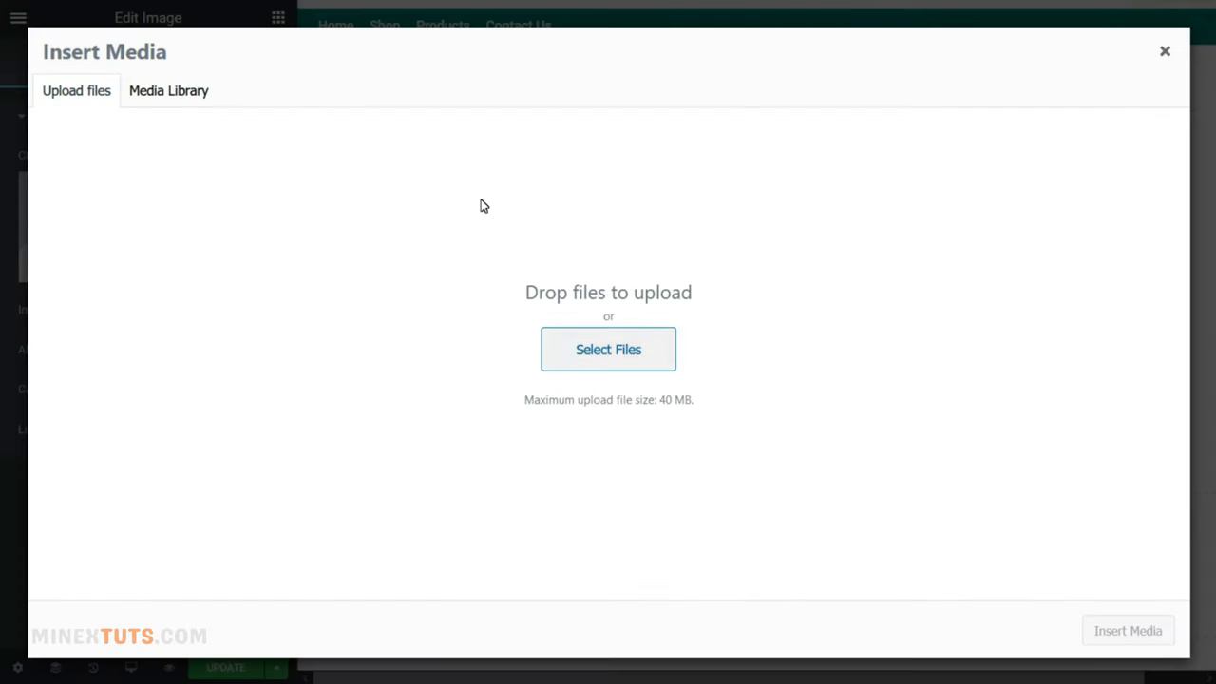
left_click(608, 350)
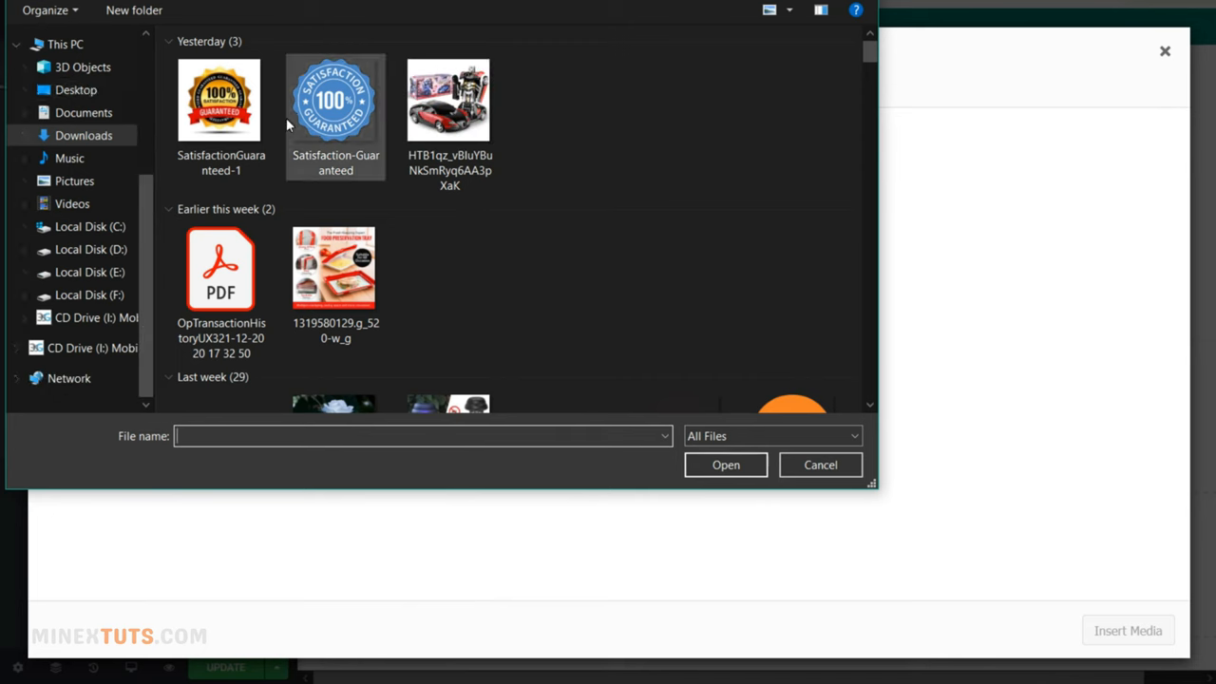
left_click(726, 464)
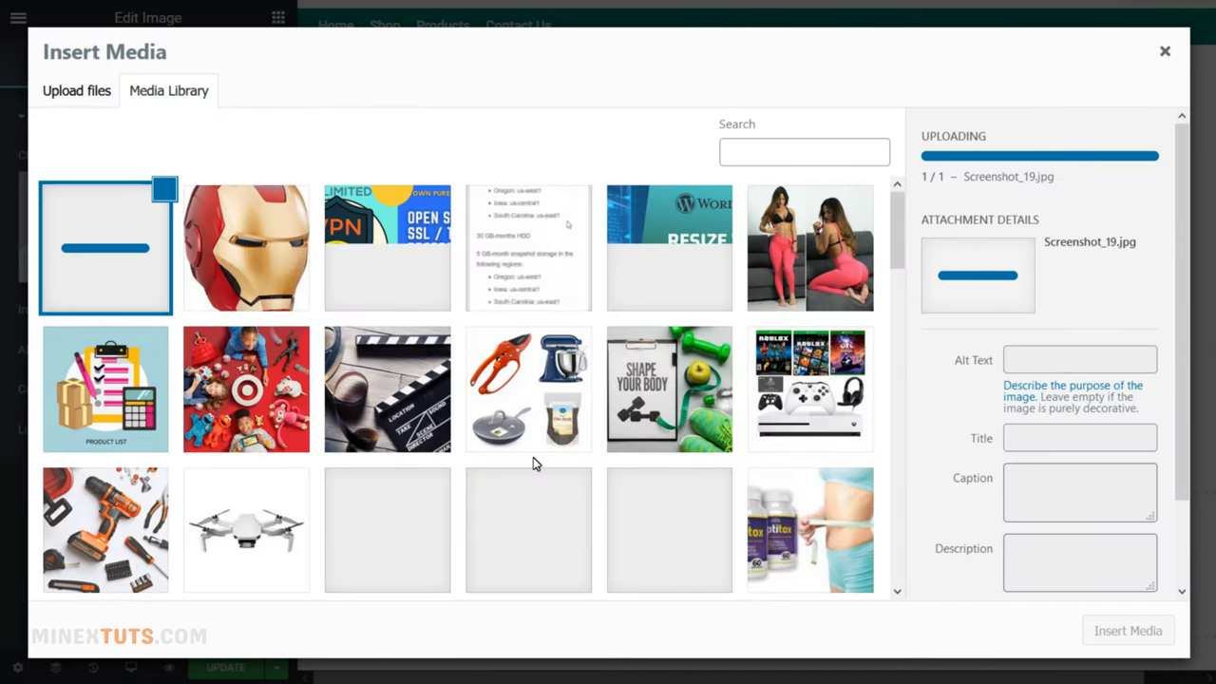
left_click(1129, 630)
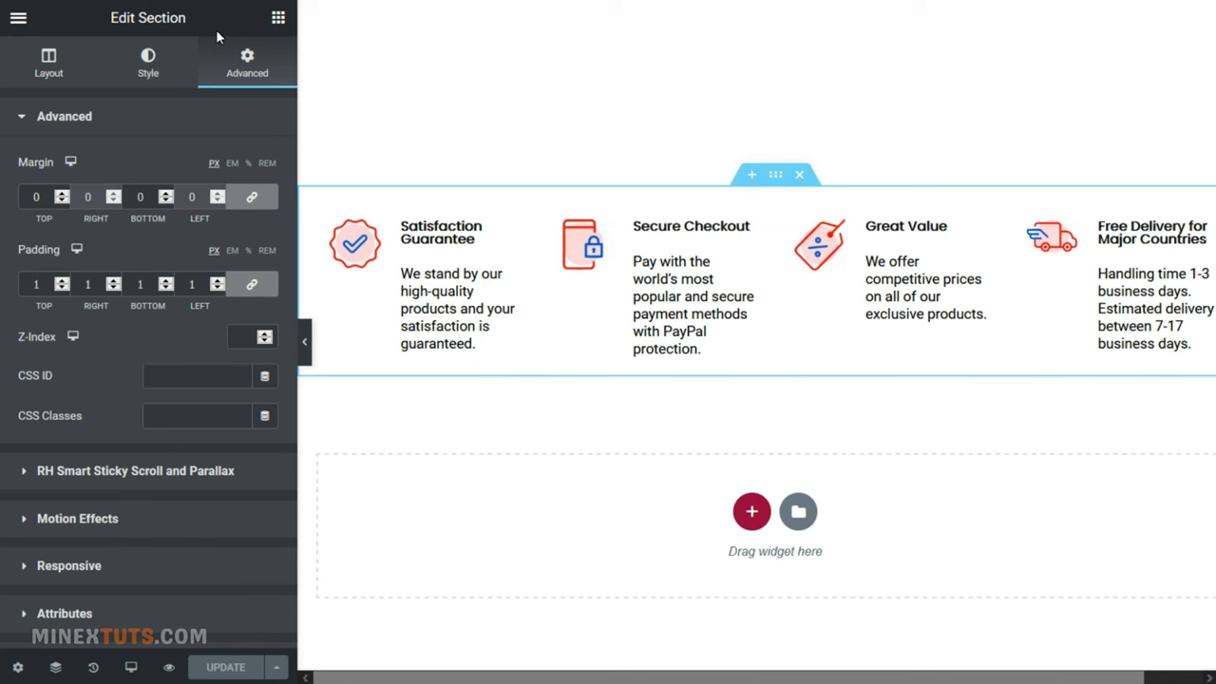
Exit the Elementor editor back to the WordPress dashboard.
left_click(19, 17)
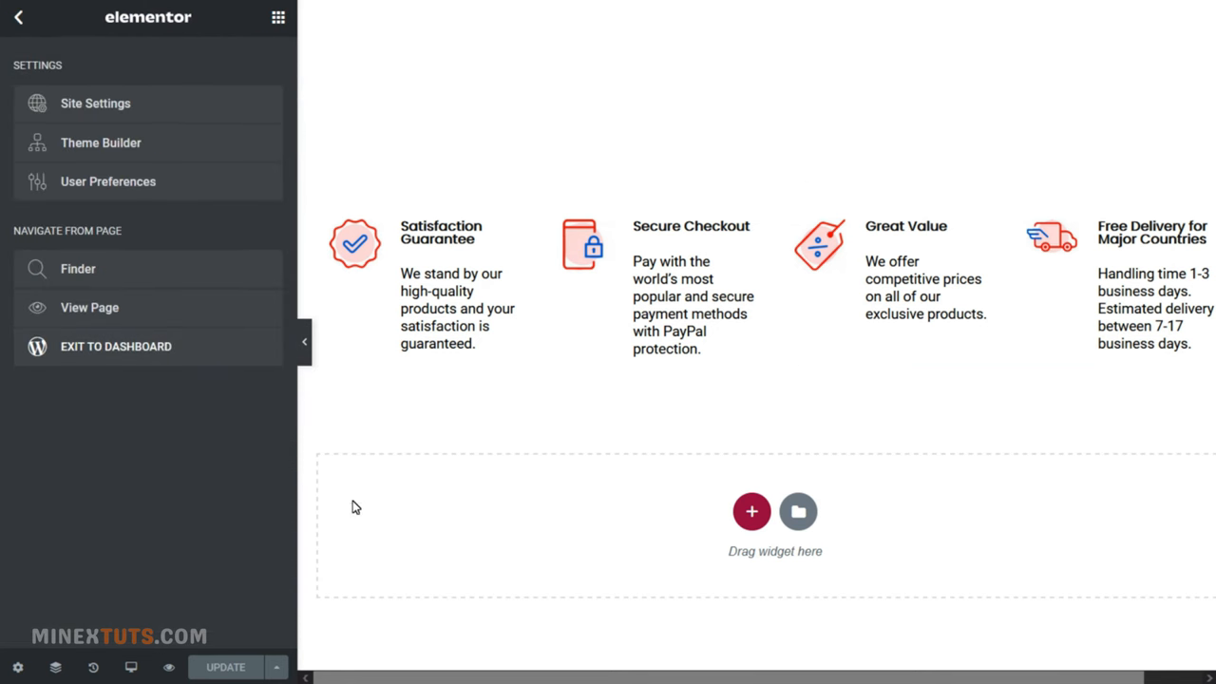
mouse_move(116, 345)
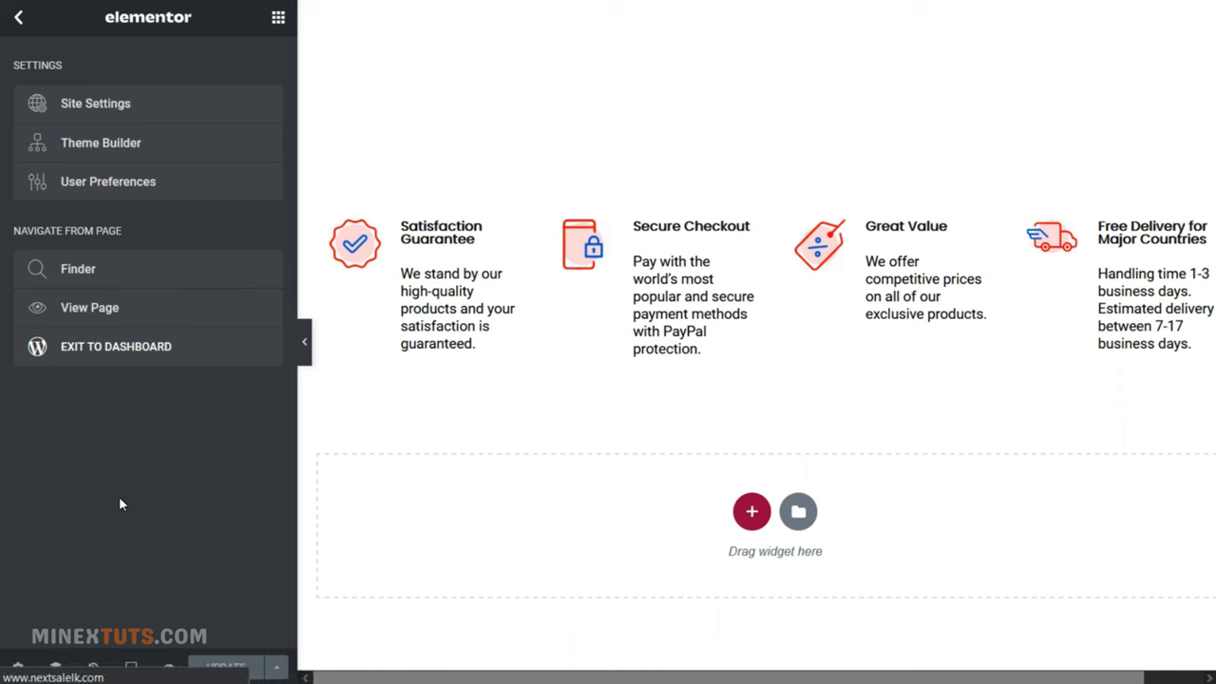
left_click(114, 346)
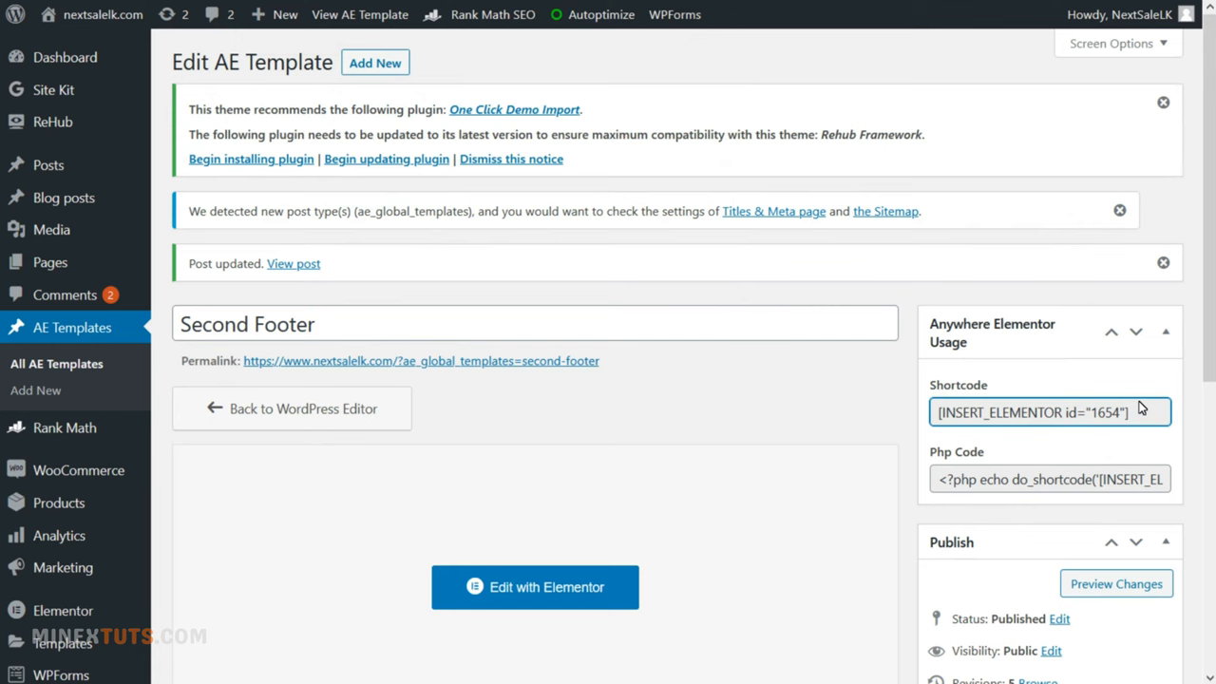
Copy the shortcode [INSERT_ELEMENTOR id="1654"] and go to Appearance > Widgets.
triple_click(1030, 411)
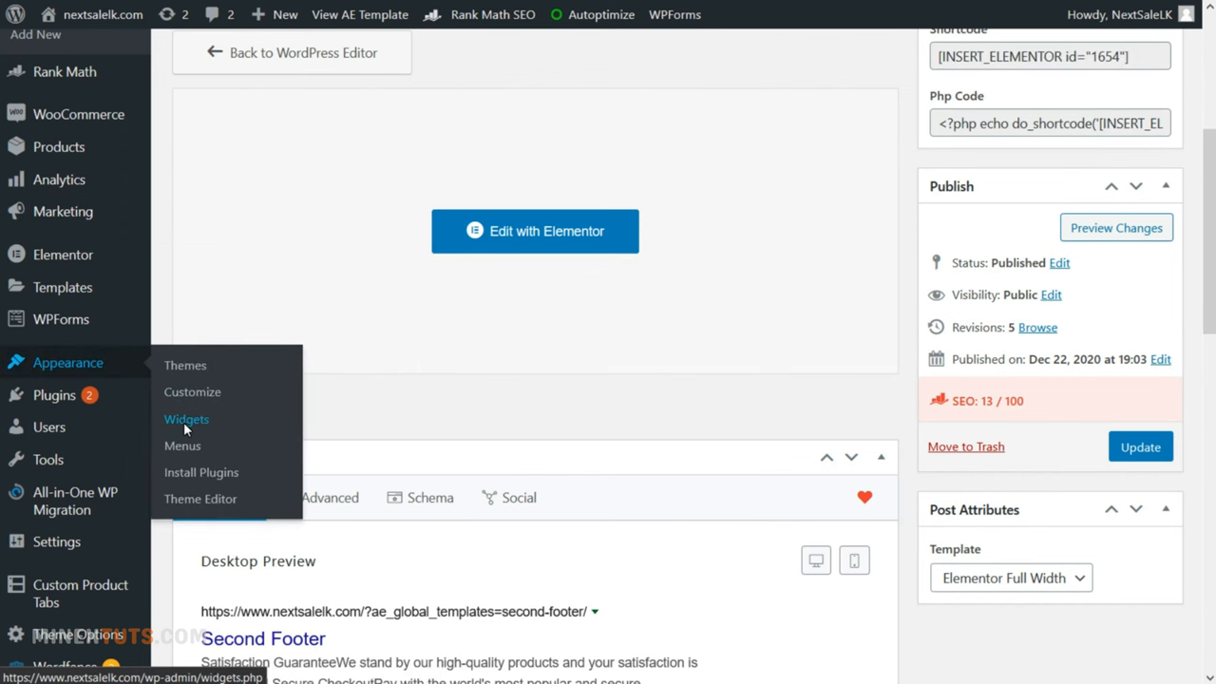
left_click(186, 420)
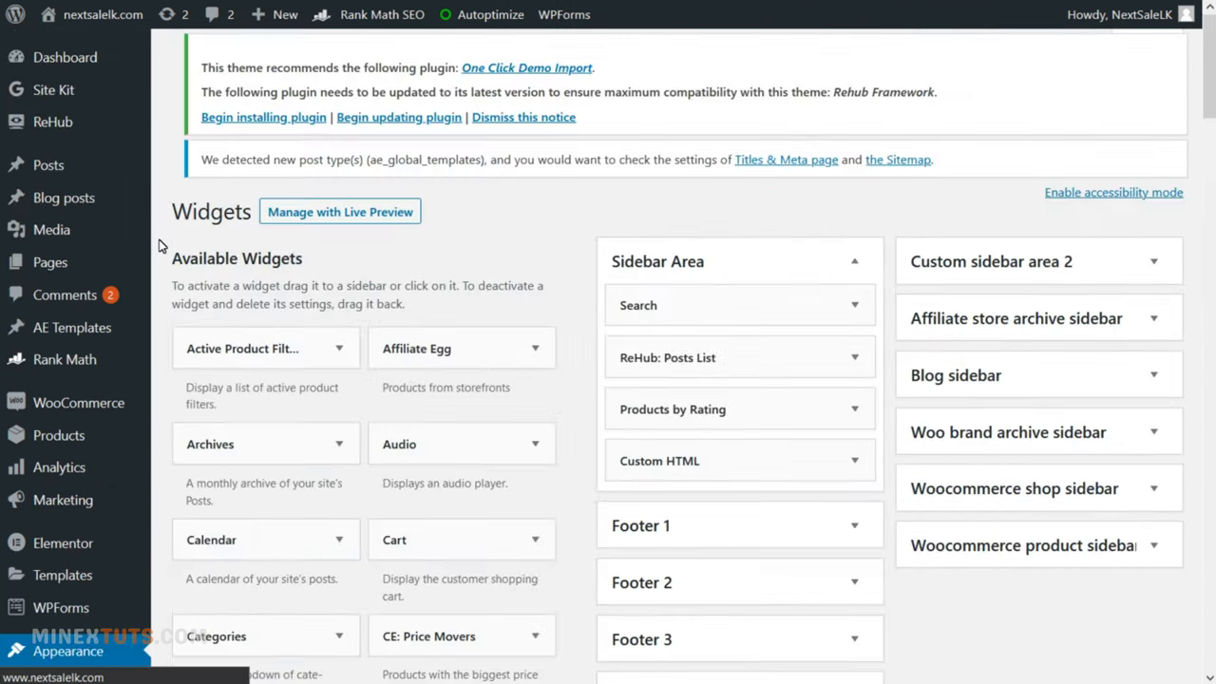
Add a Text widget to the Bottom Custom Footer Area containing [INSERT_ELEMENTOR id="1654"].
scroll("down", 3)
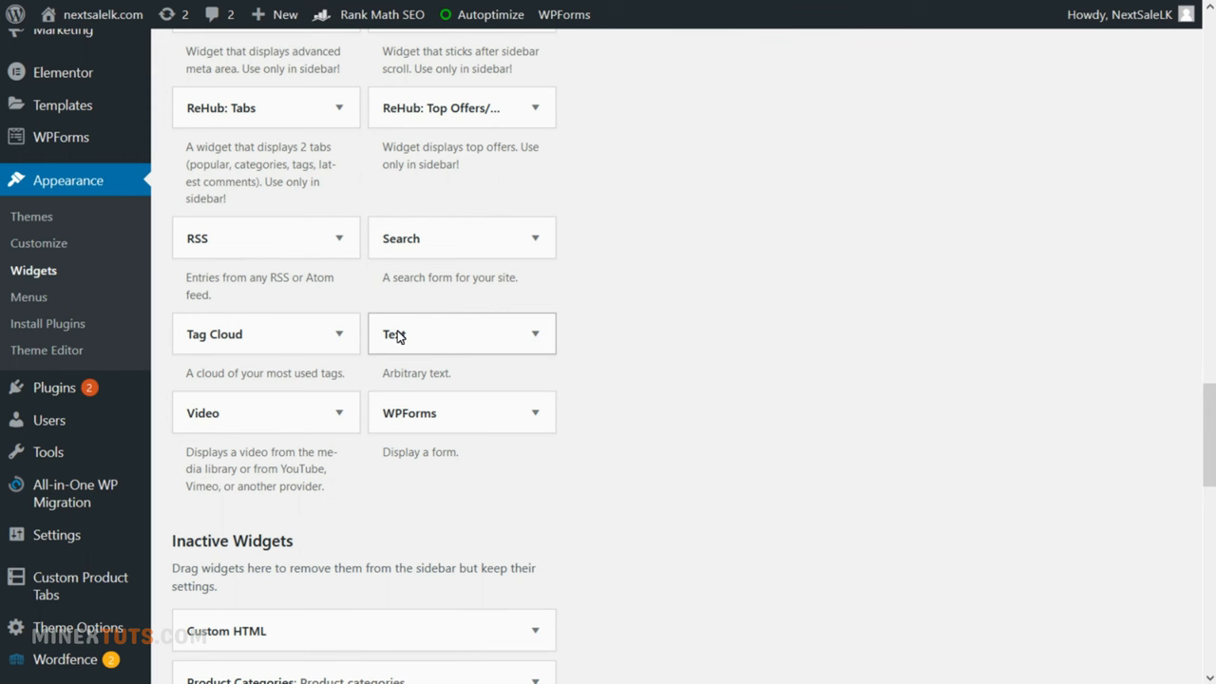
mouse_move(535, 346)
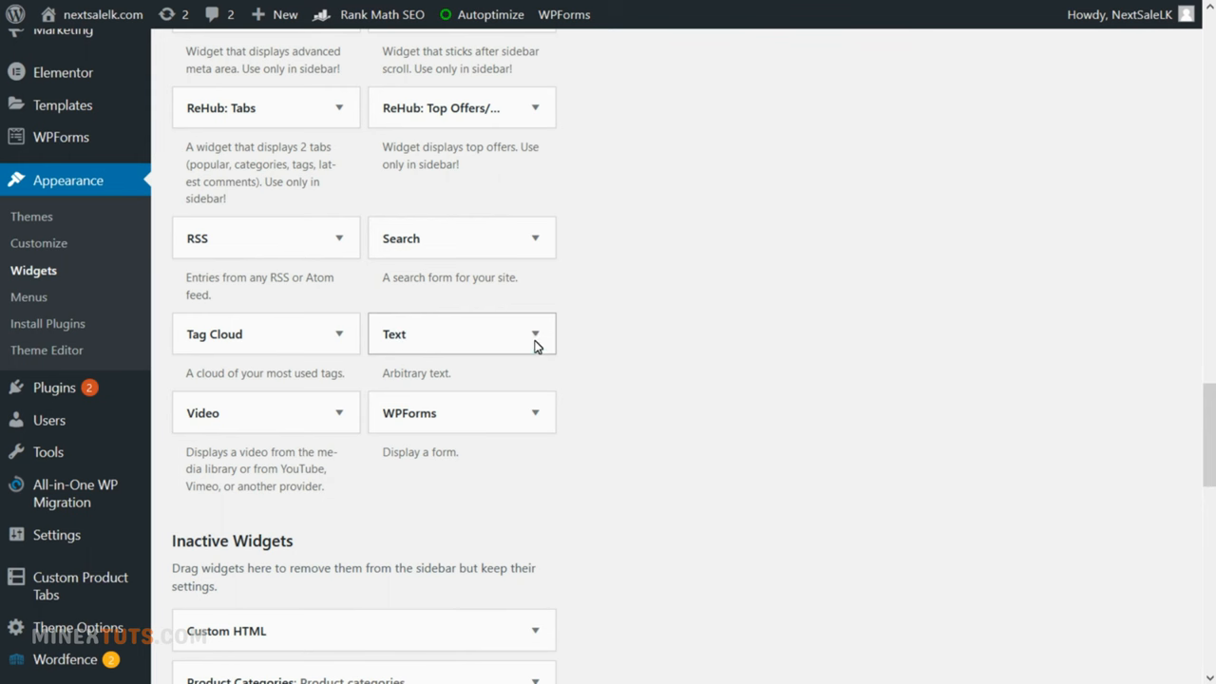
left_click(460, 334)
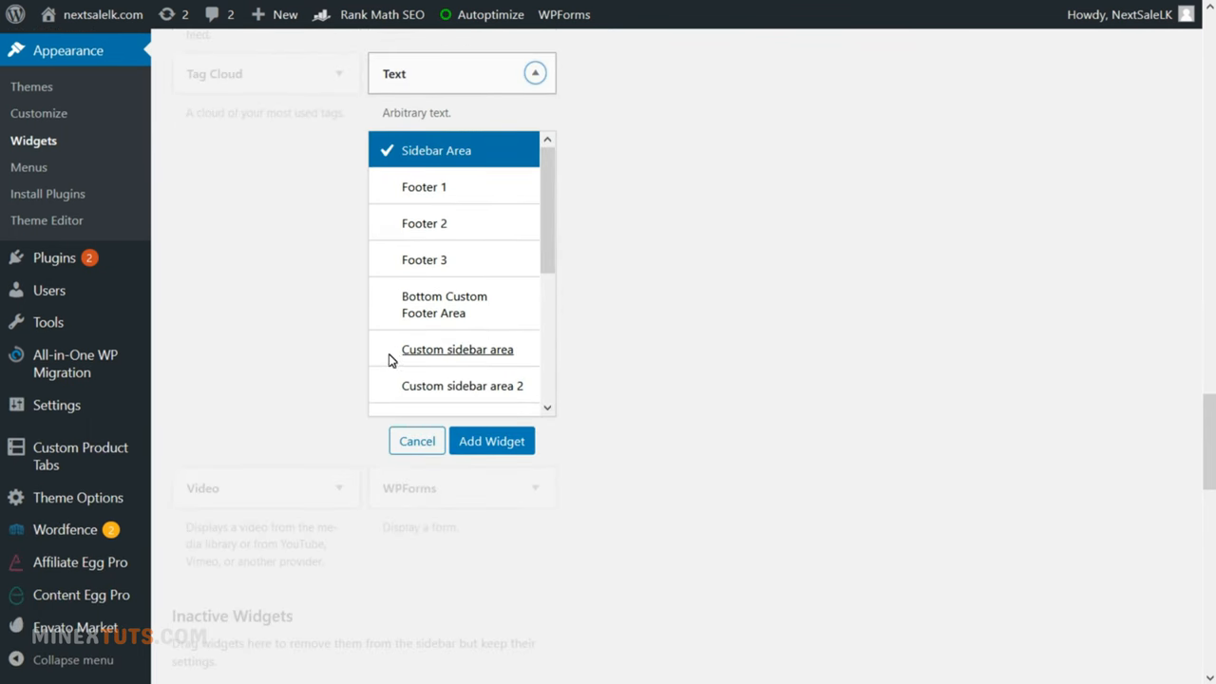
left_click(445, 304)
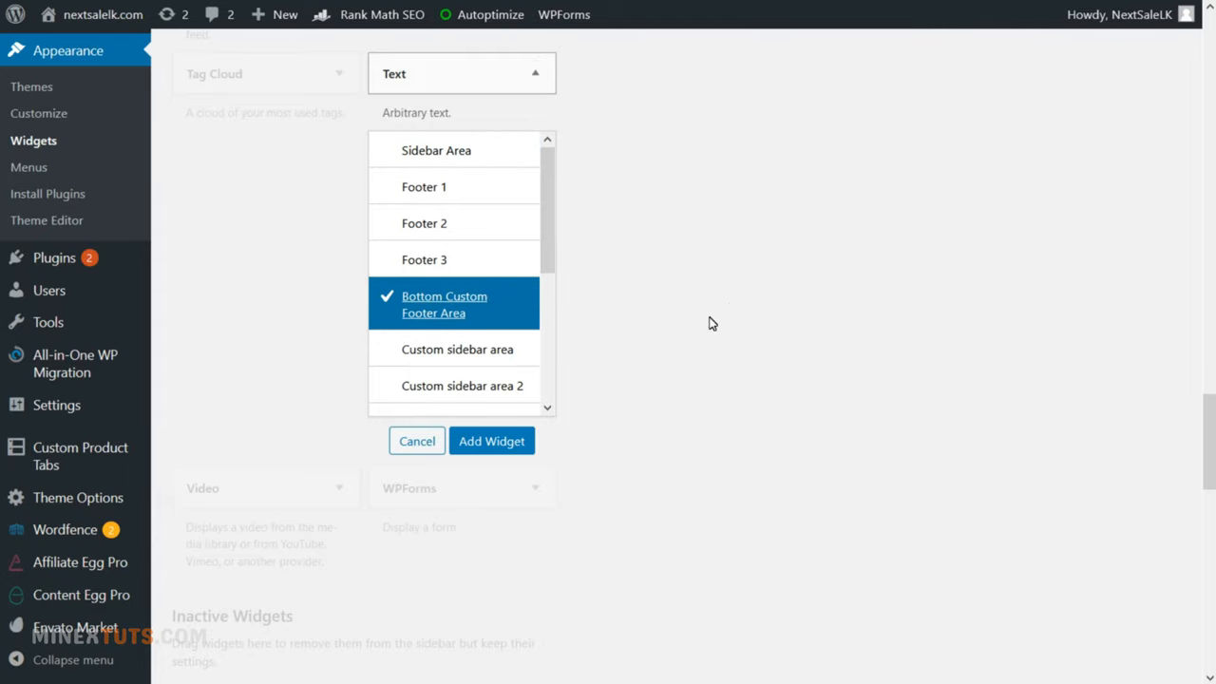
left_click(490, 441)
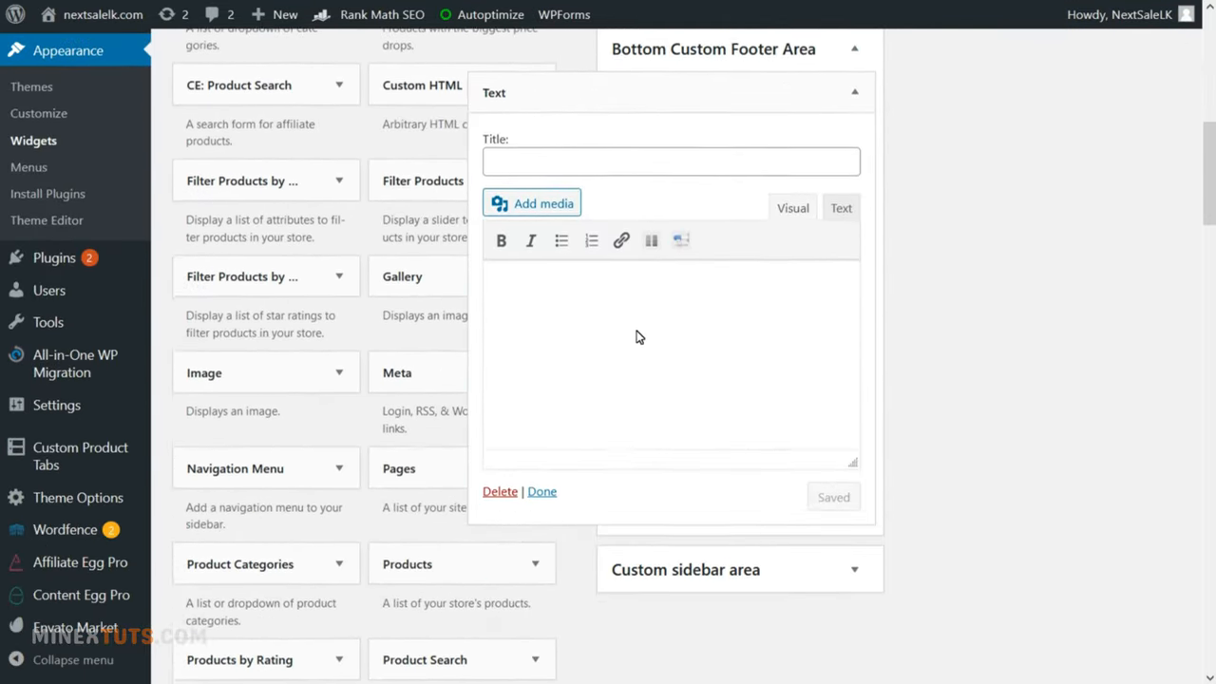
type("[INSERT_ELEMENTOR id=\"1654\"]")
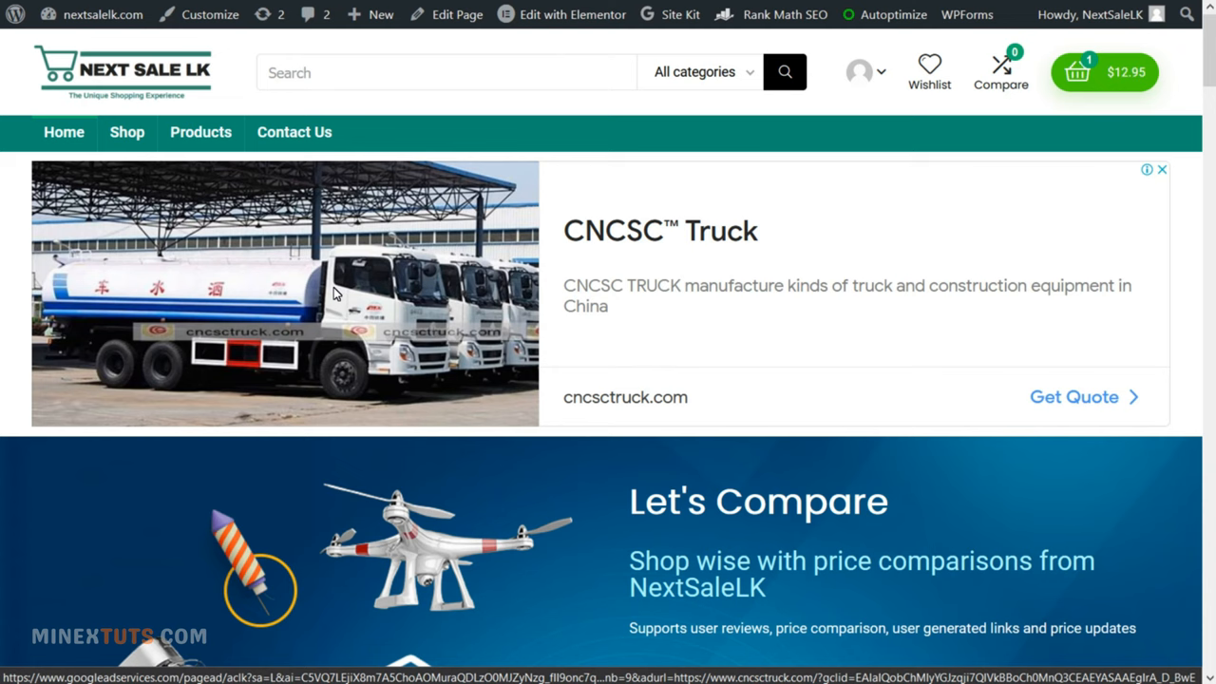
Scroll down the live storefront to view the four-feature row in the footer.
scroll("down", 3)
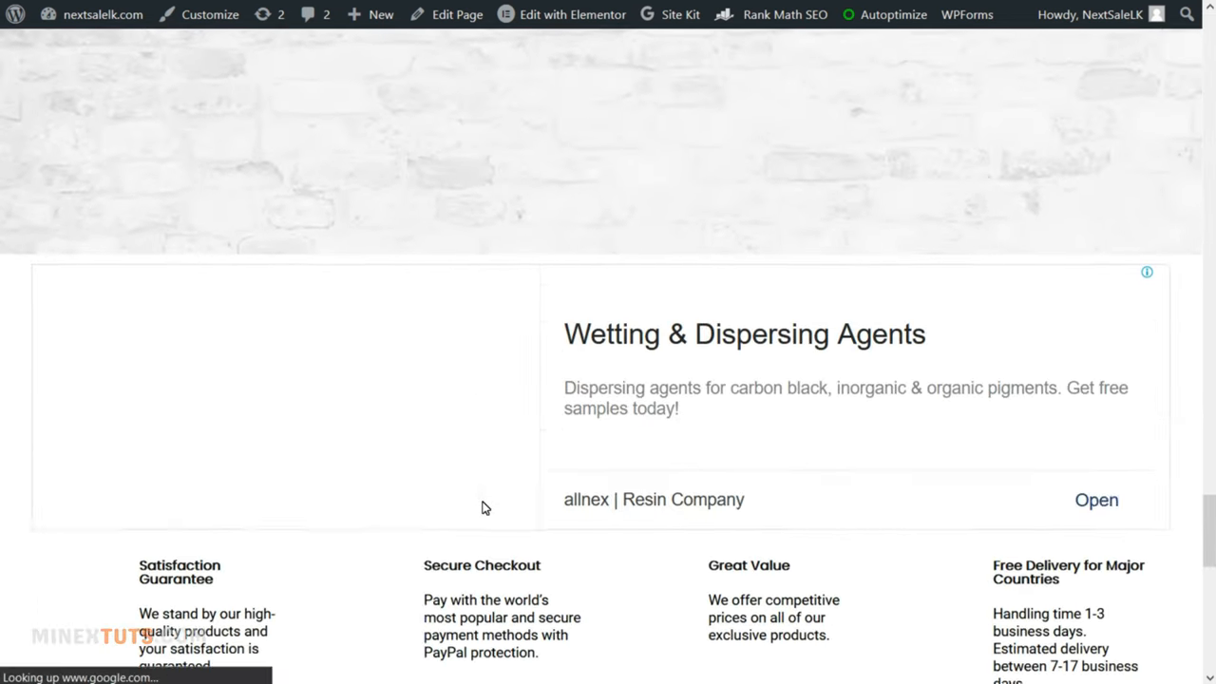
scroll("down", 3)
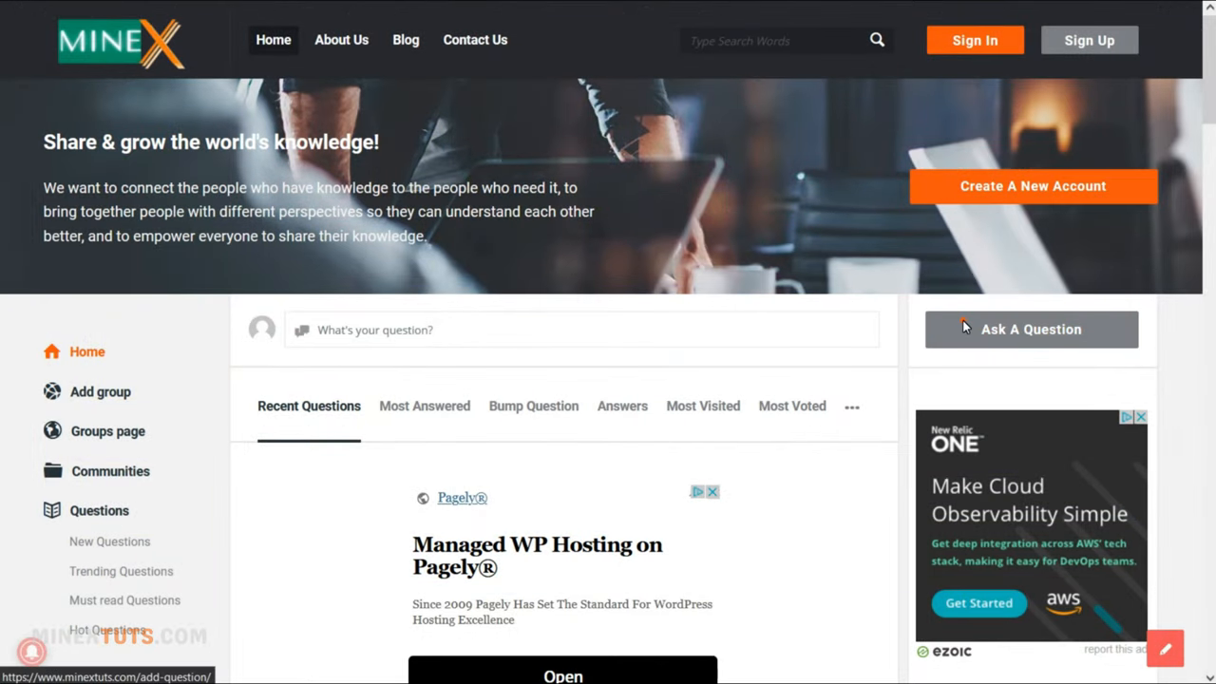
Start a new question on MineX and scroll through the Ask A Question form fields.
left_click(1030, 329)
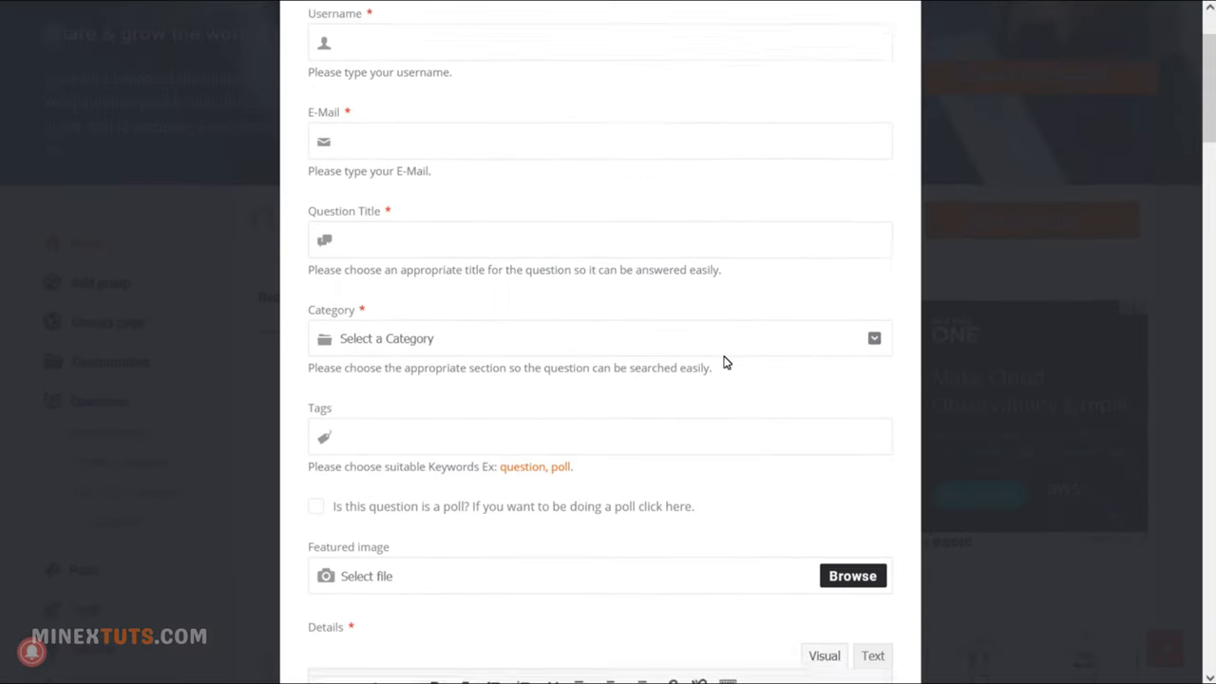
scroll("down", 3)
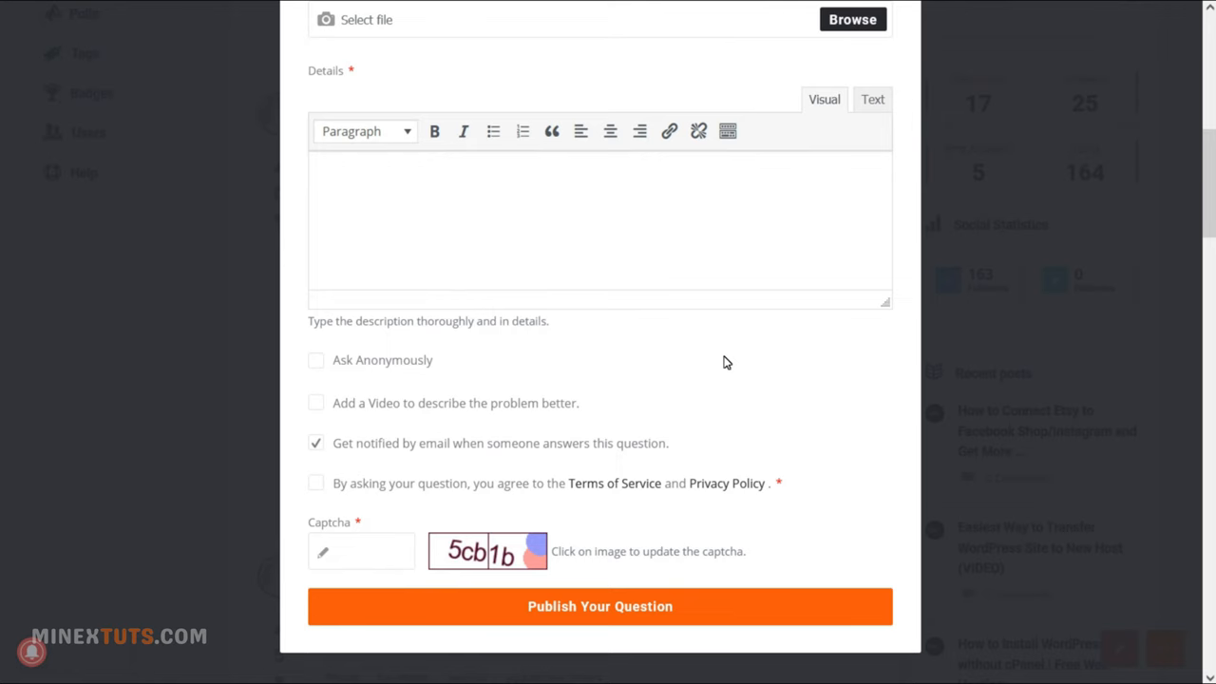
scroll("down", 3)
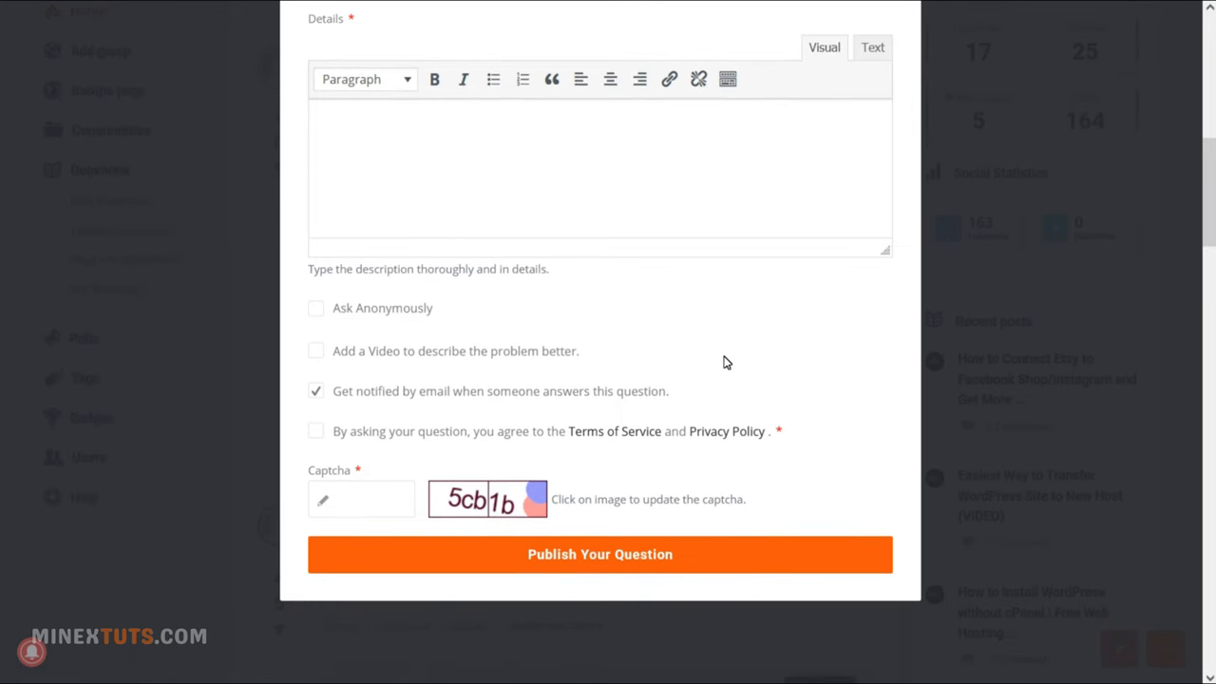
scroll("down", 3)
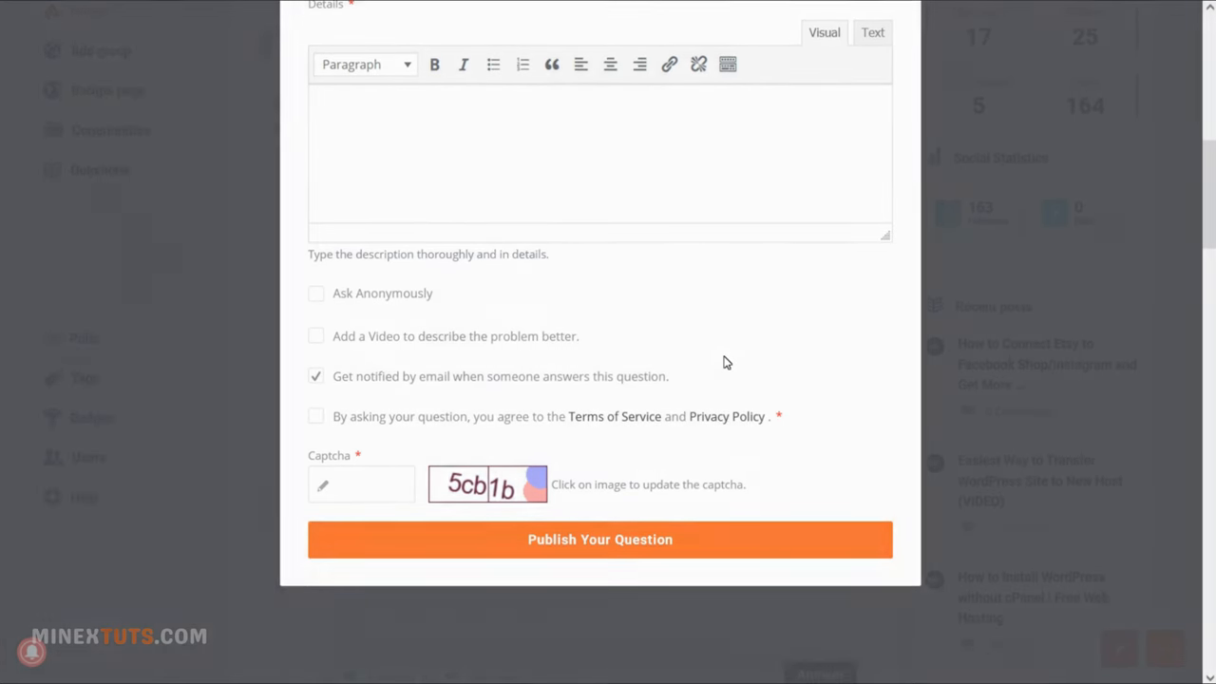